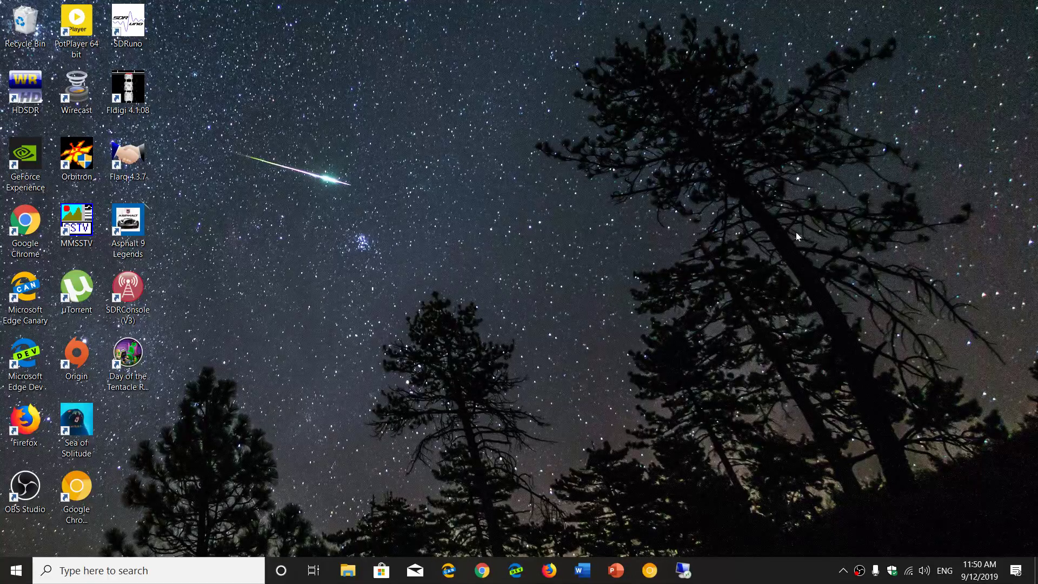
pyautogui.moveTo(688, 168)
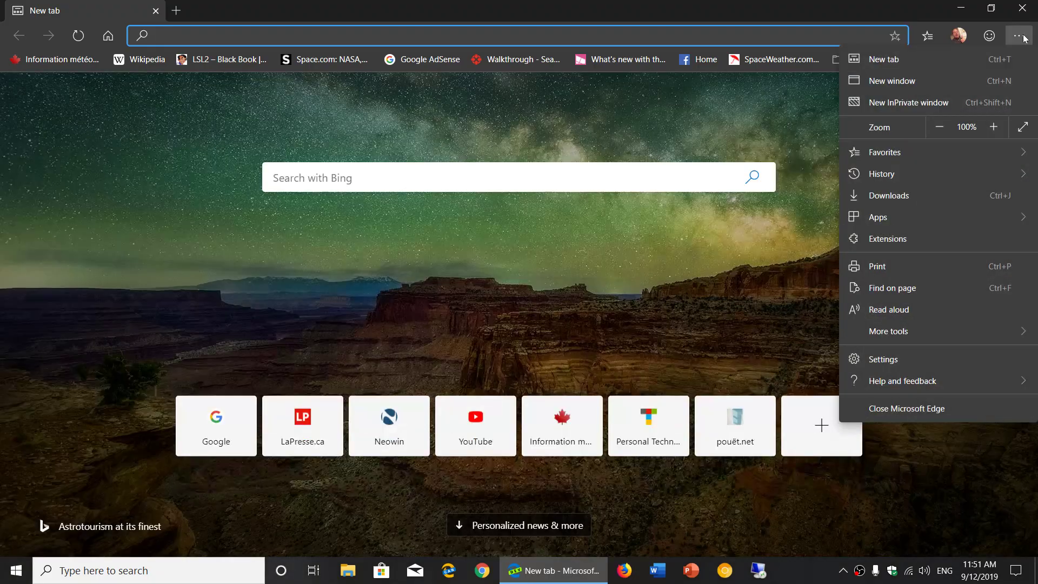
pyautogui.moveTo(916, 217)
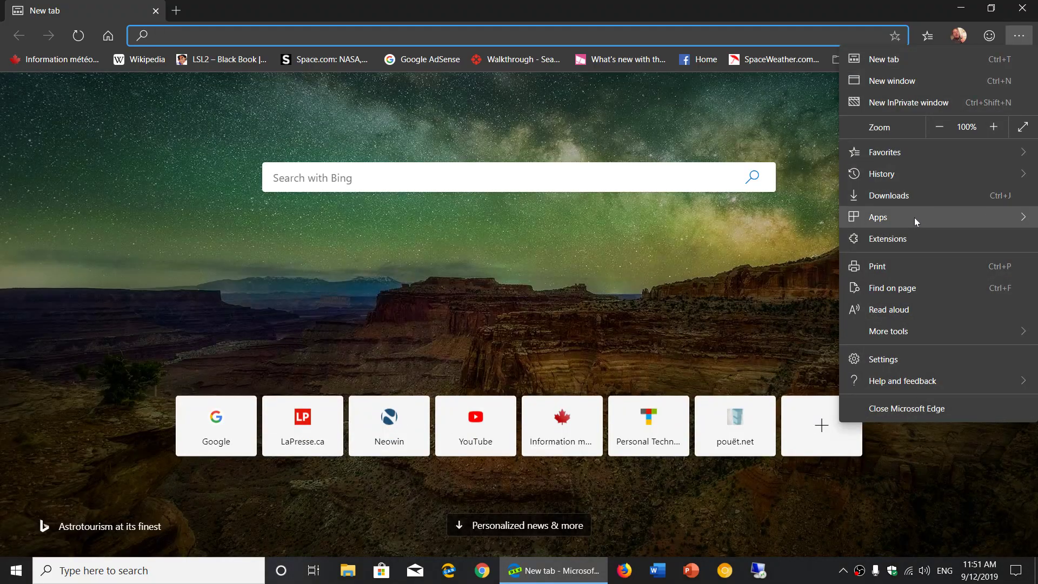
# - Browse the Favorites and History submenus (Clear browsing data), then close Edge to the desktop
pyautogui.click(883, 151)
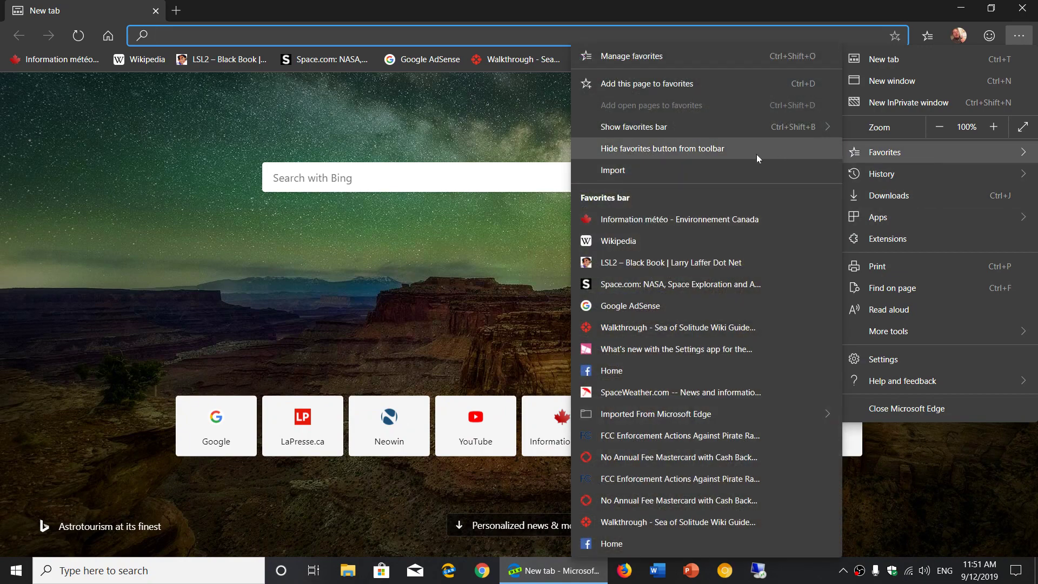
pyautogui.moveTo(701, 161)
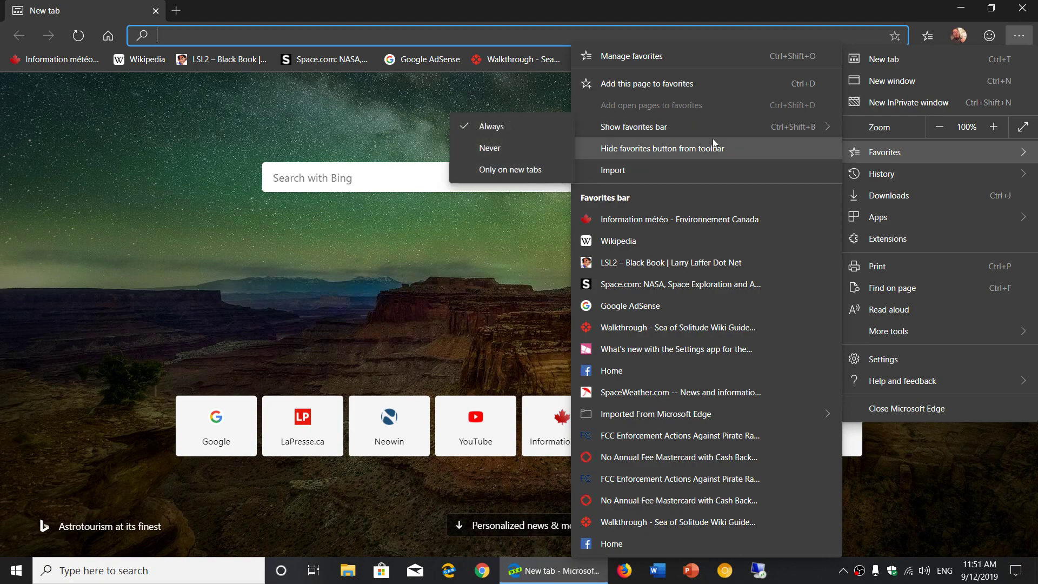
pyautogui.click(882, 173)
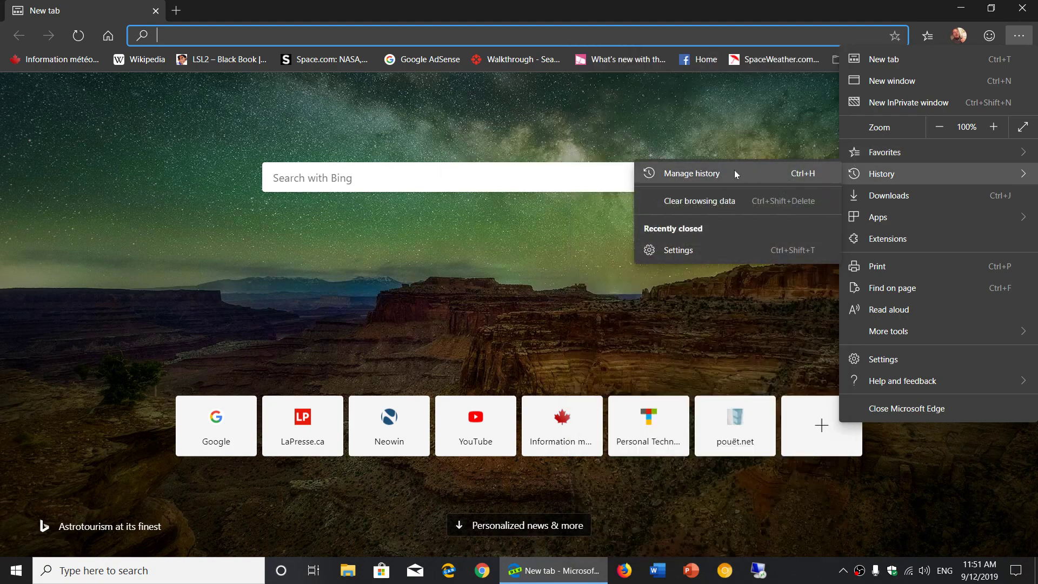
pyautogui.moveTo(700, 201)
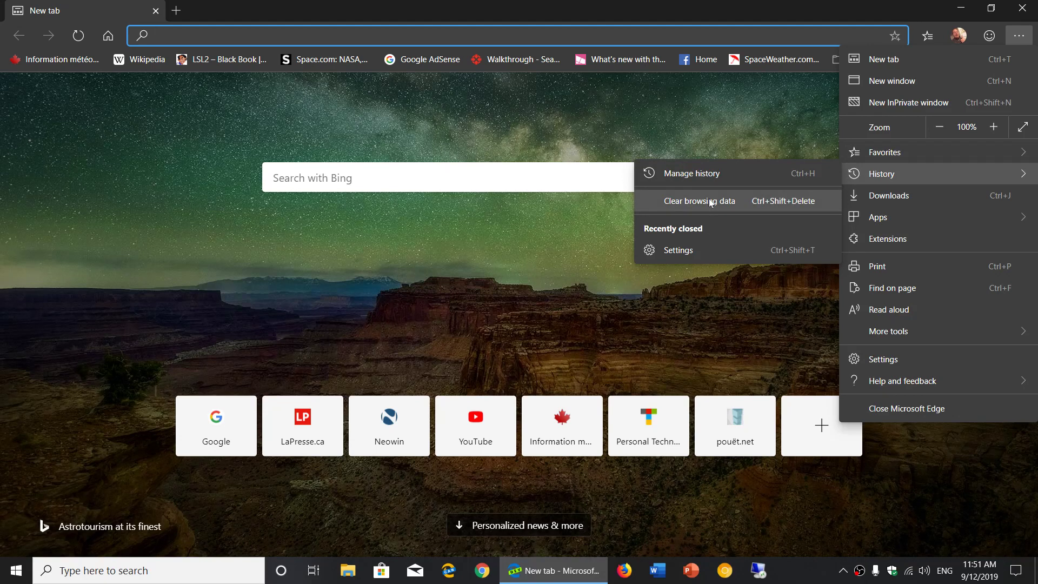
pyautogui.click(499, 259)
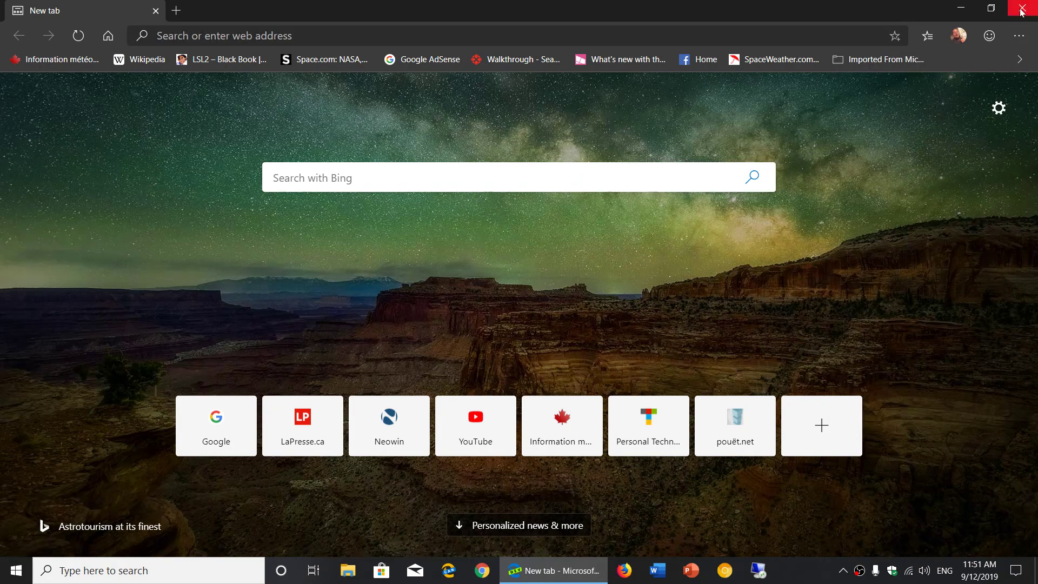
pyautogui.click(1026, 10)
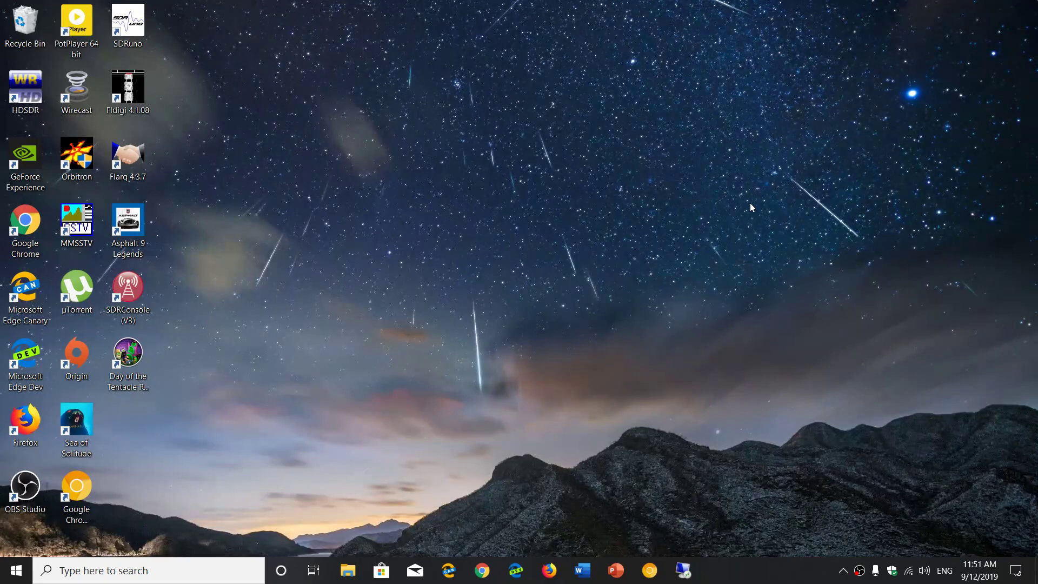